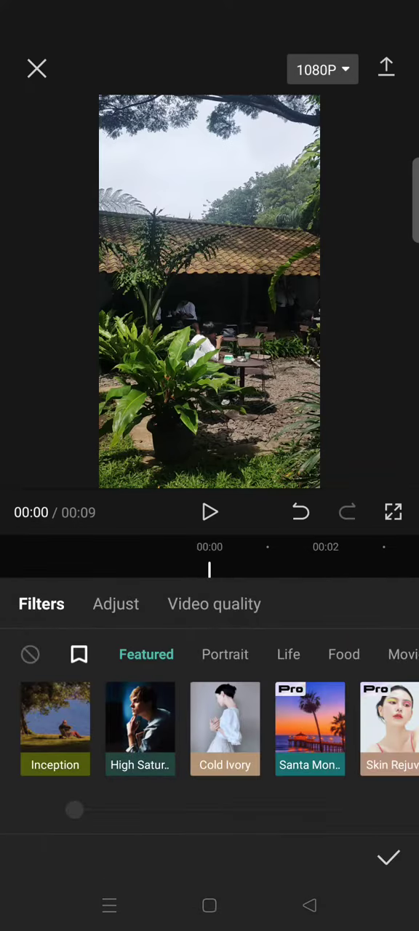
# Apply the Cream filter from the Portrait category to the garden clip at strength 78
pyautogui.click(224, 655)
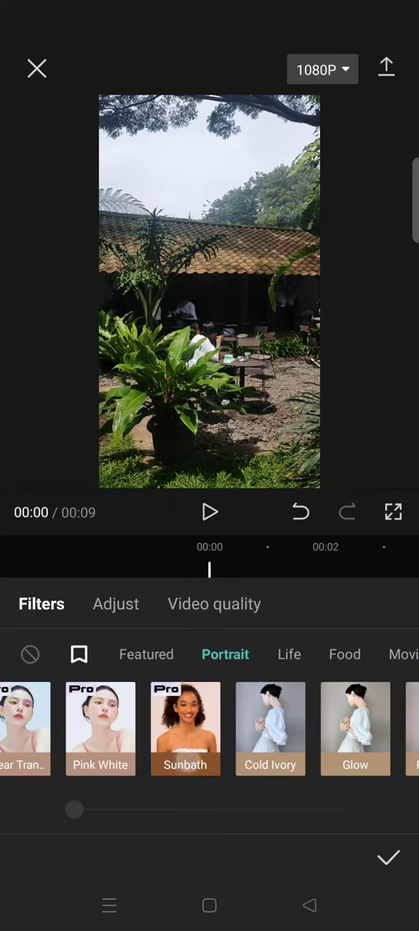
pyautogui.hscroll(-3)
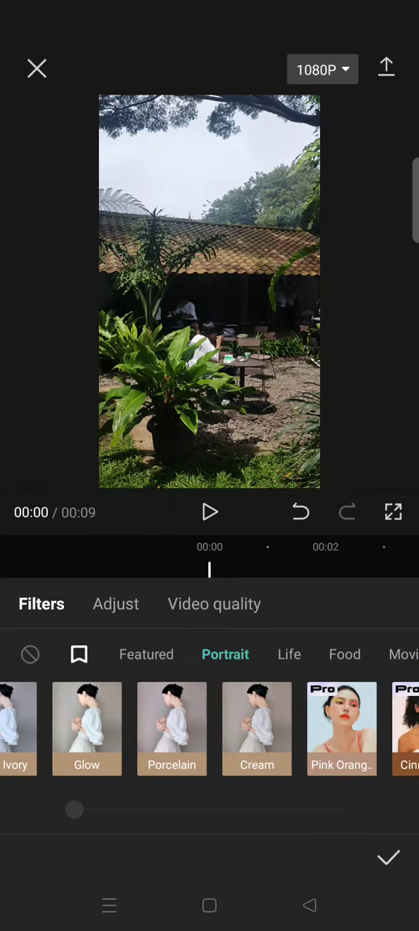
pyautogui.click(256, 727)
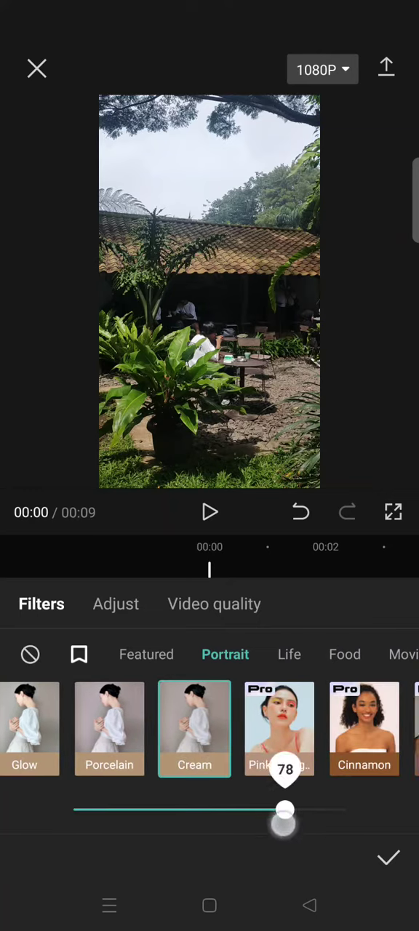
pyautogui.moveTo(285, 809); pyautogui.dragTo(290, 809)
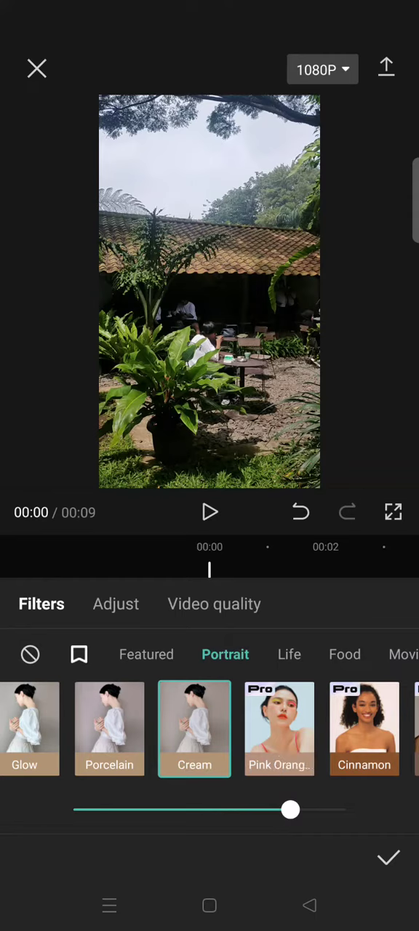
pyautogui.click(115, 603)
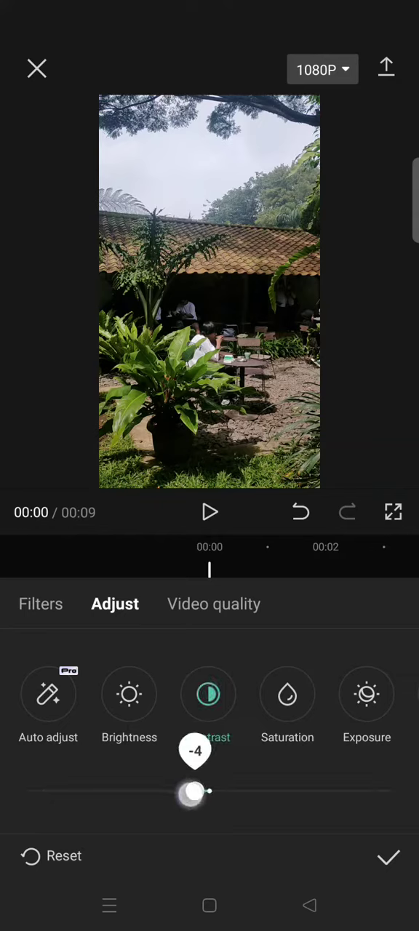
# Set the clip's contrast to -18 and nudge saturation slightly above zero
pyautogui.moveTo(195, 791); pyautogui.dragTo(151, 791)
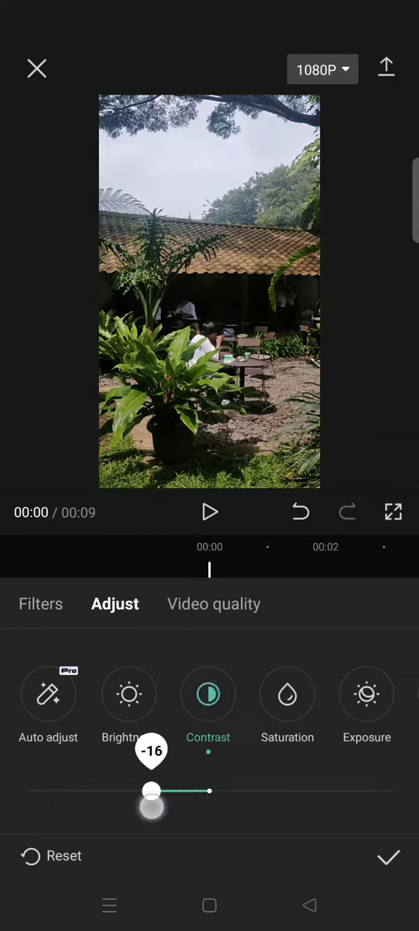
pyautogui.moveTo(151, 791); pyautogui.dragTo(142, 791)
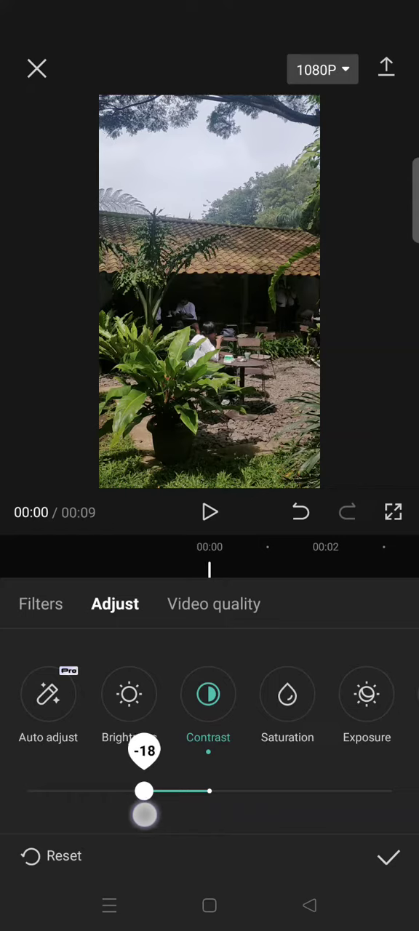
pyautogui.moveTo(143, 791); pyautogui.dragTo(148, 791)
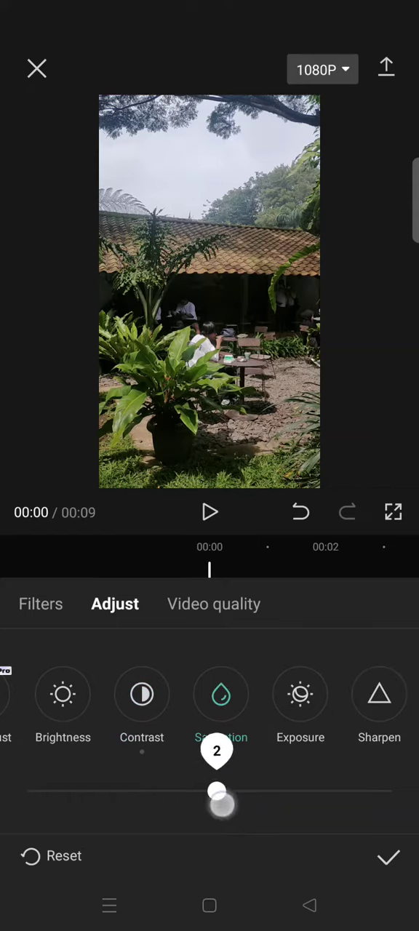
pyautogui.moveTo(217, 791); pyautogui.dragTo(245, 791)
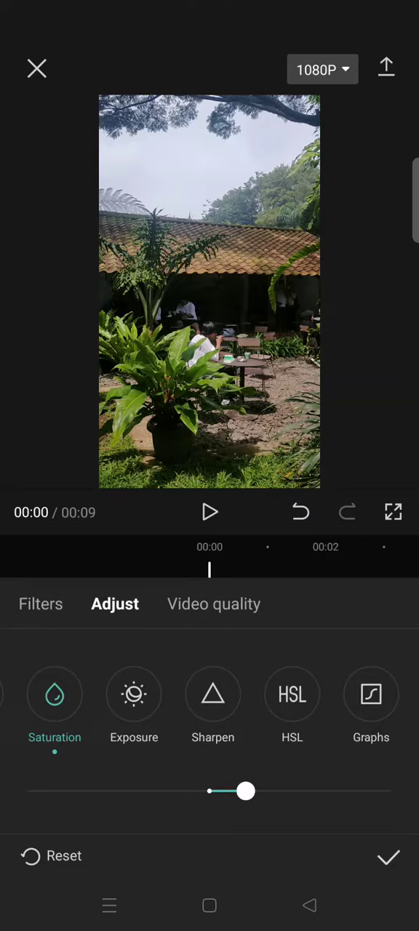
# Warm the colour temperature to about 8 and shift the hue to about 2
pyautogui.hscroll(-3)
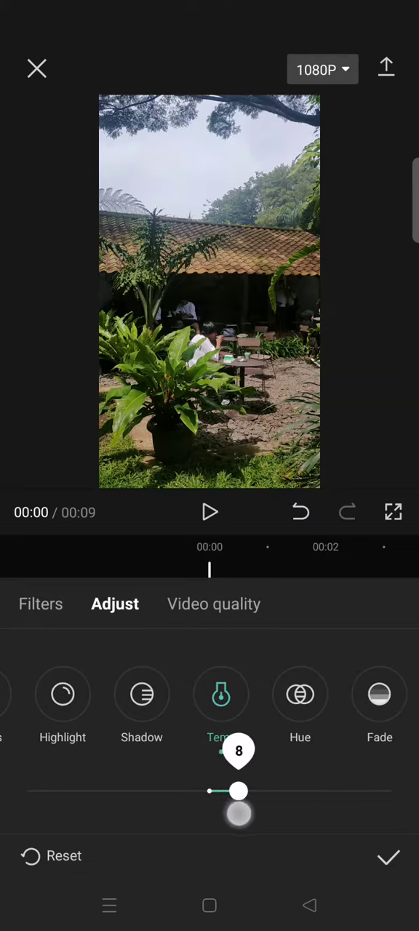
pyautogui.moveTo(238, 791); pyautogui.dragTo(249, 791)
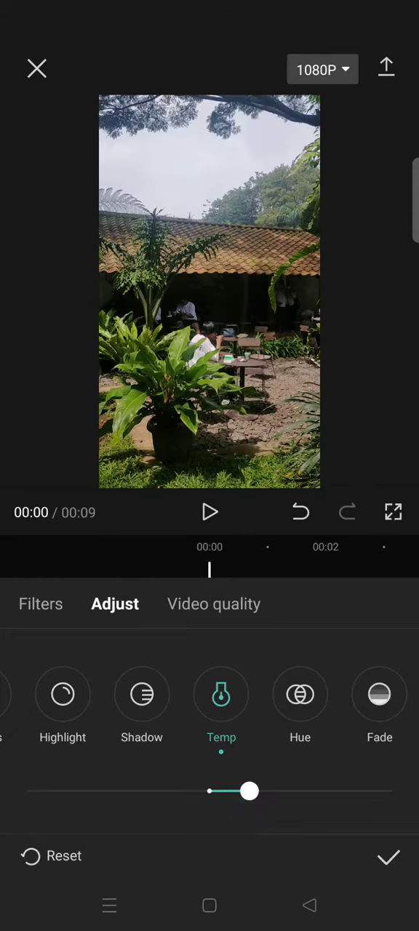
pyautogui.moveTo(250, 791); pyautogui.dragTo(244, 791)
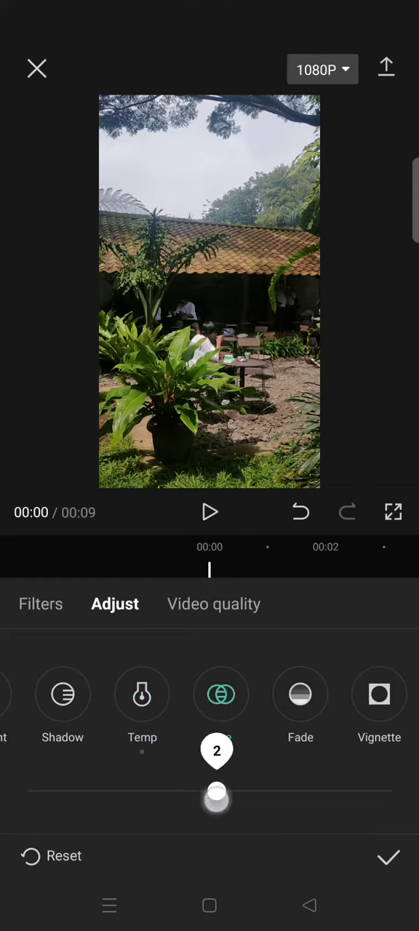
pyautogui.moveTo(215, 791); pyautogui.dragTo(253, 791)
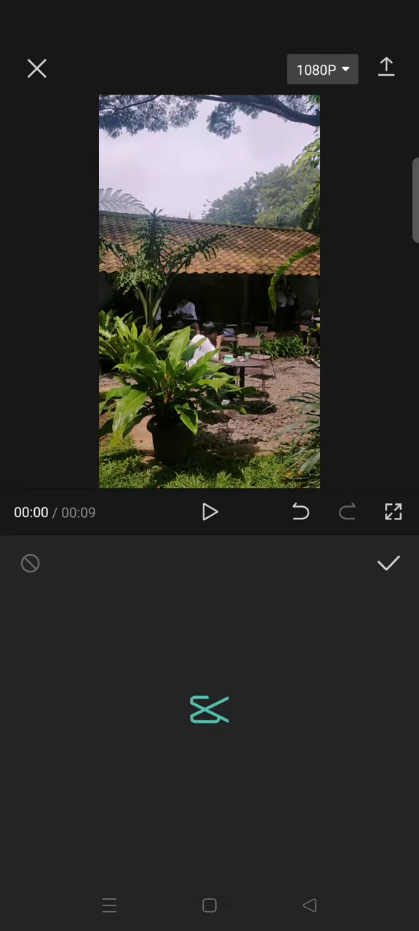
# Add the Soft effect from the Lens category with soft light strength 22
pyautogui.click(209, 710)
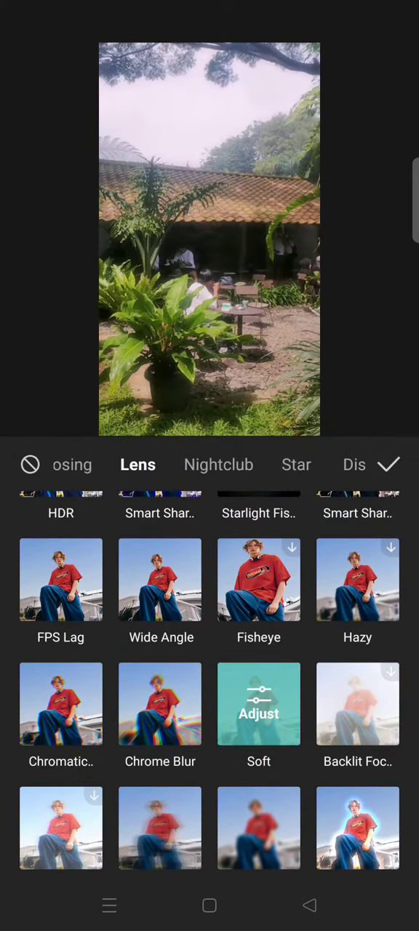
pyautogui.click(259, 703)
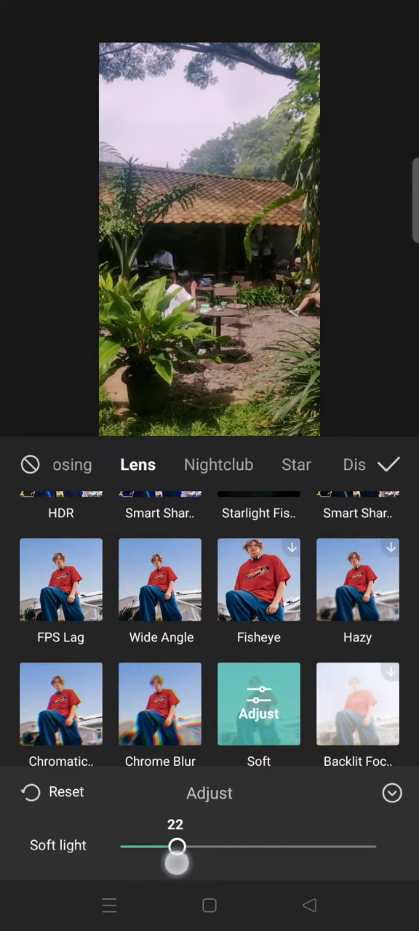
pyautogui.moveTo(177, 846); pyautogui.dragTo(145, 846)
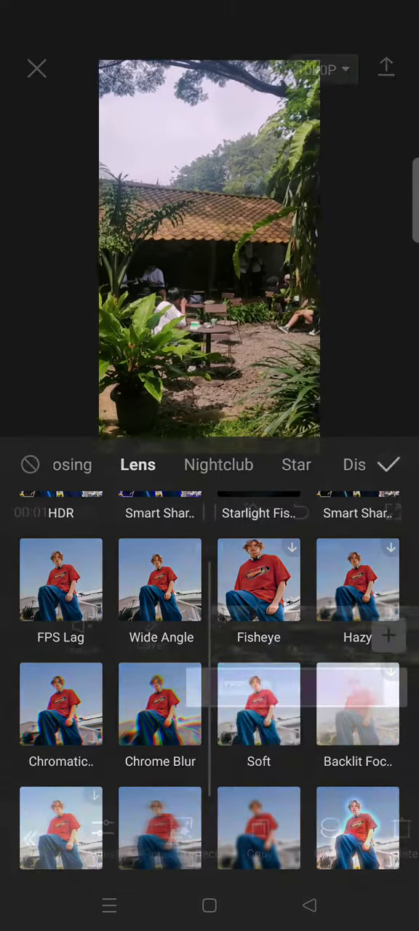
# Confirm the Soft effect so it becomes its own layer over the garden clip
pyautogui.click(387, 465)
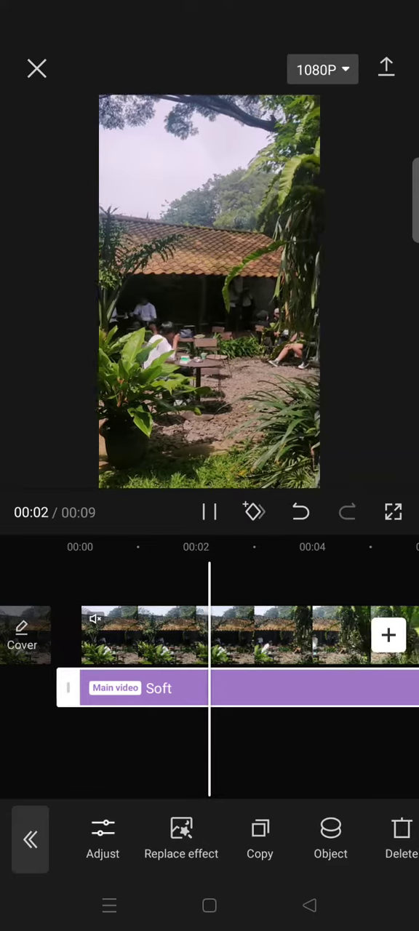